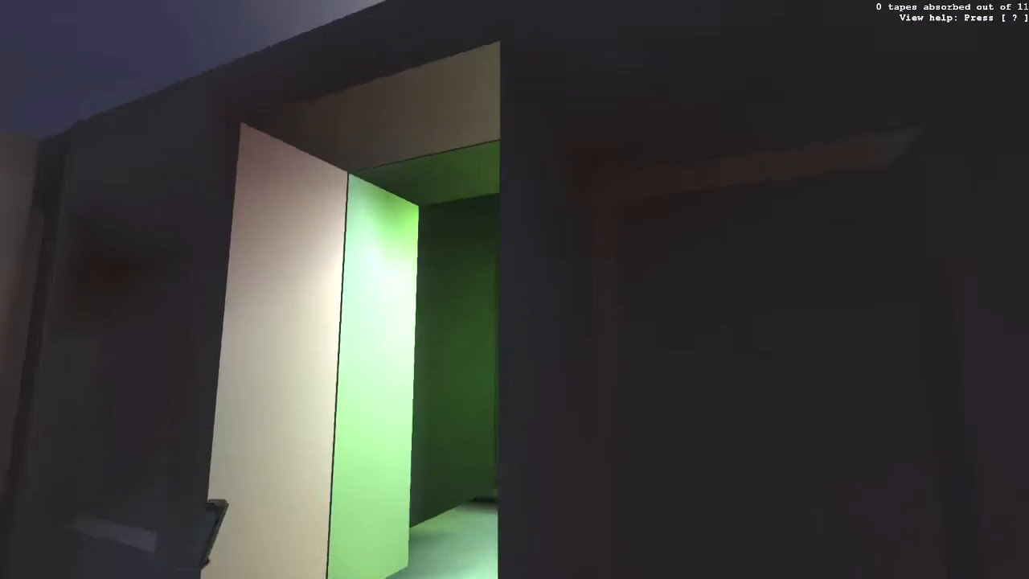
pyautogui.moveTo(514, 290)
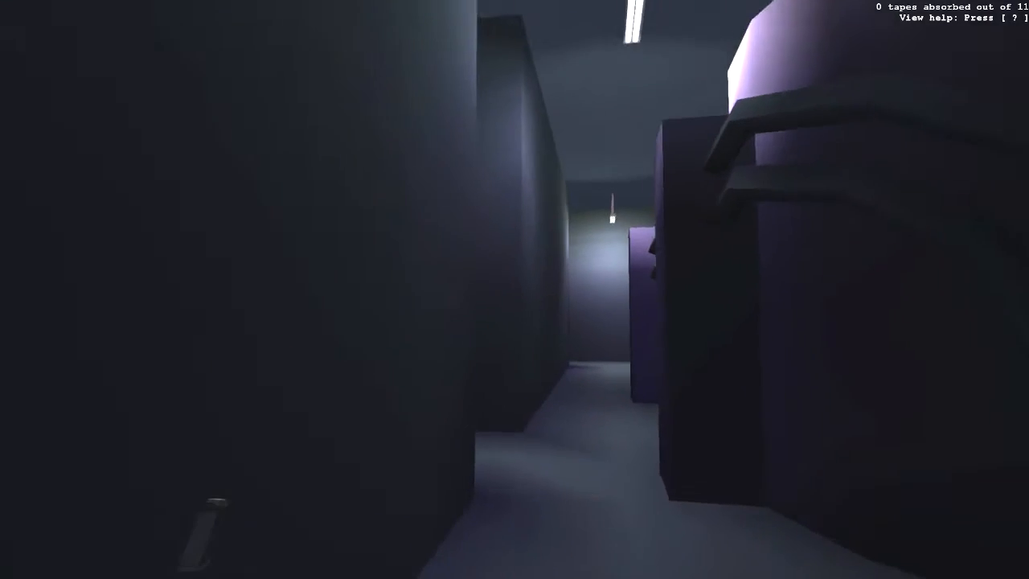
pyautogui.moveTo(514, 289)
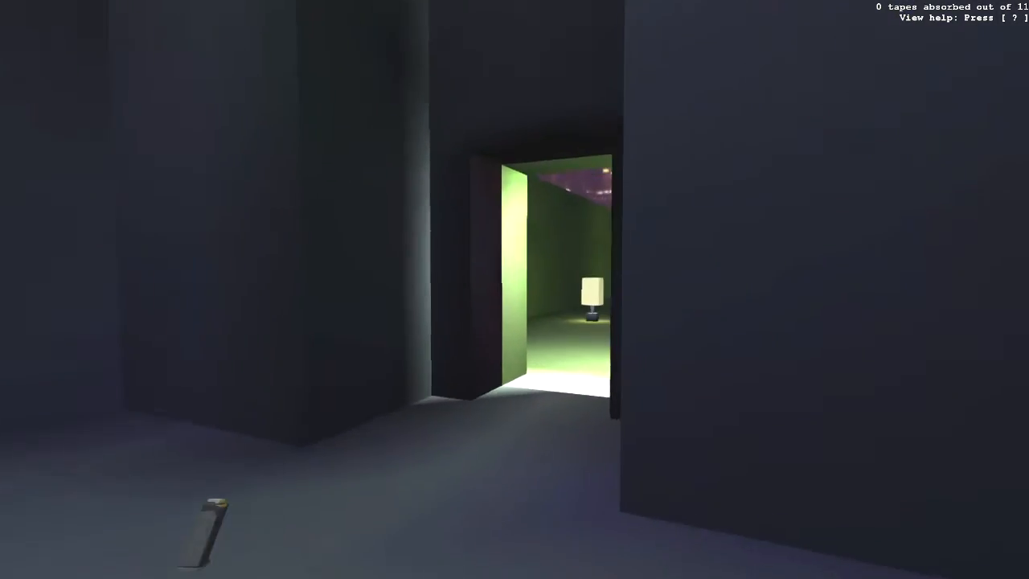
pyautogui.moveTo(515, 289)
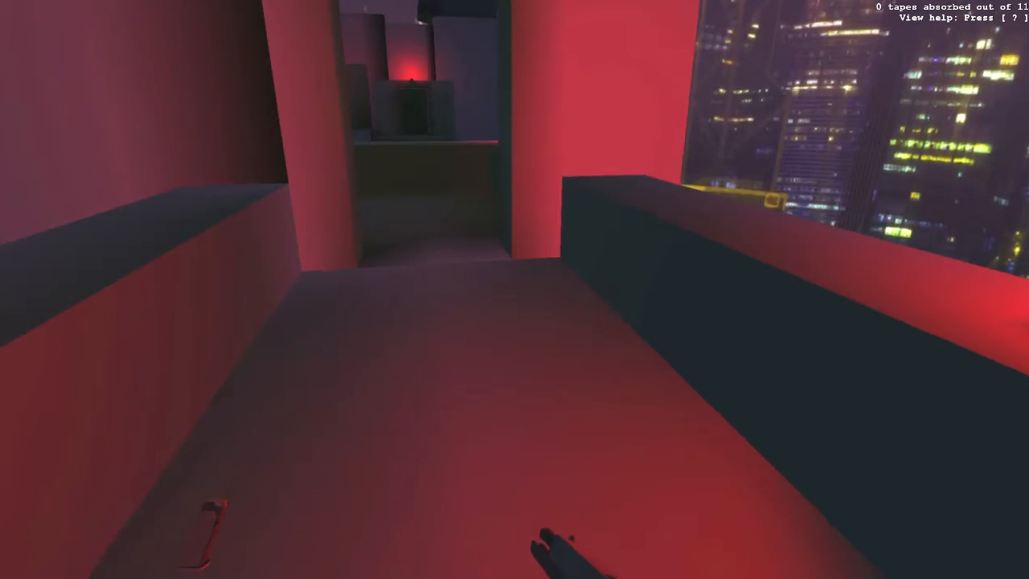
pyautogui.moveTo(515, 289)
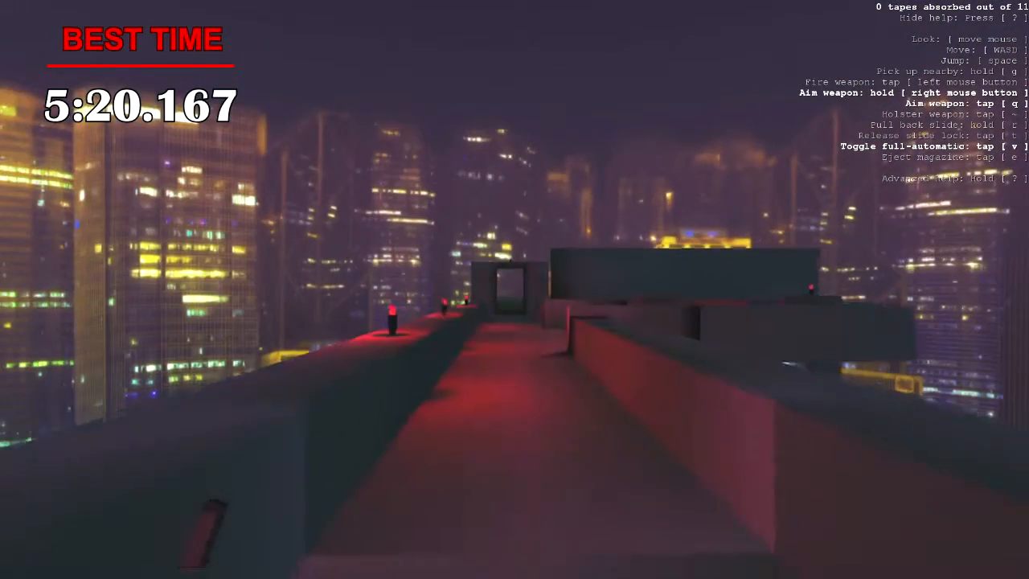
pyautogui.moveTo(514, 289)
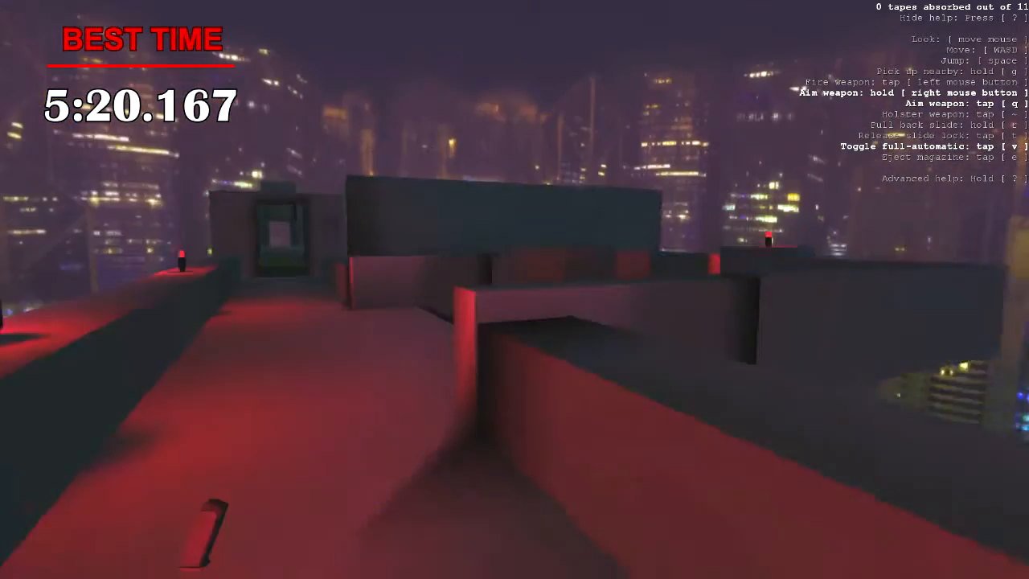
pyautogui.moveTo(514, 289)
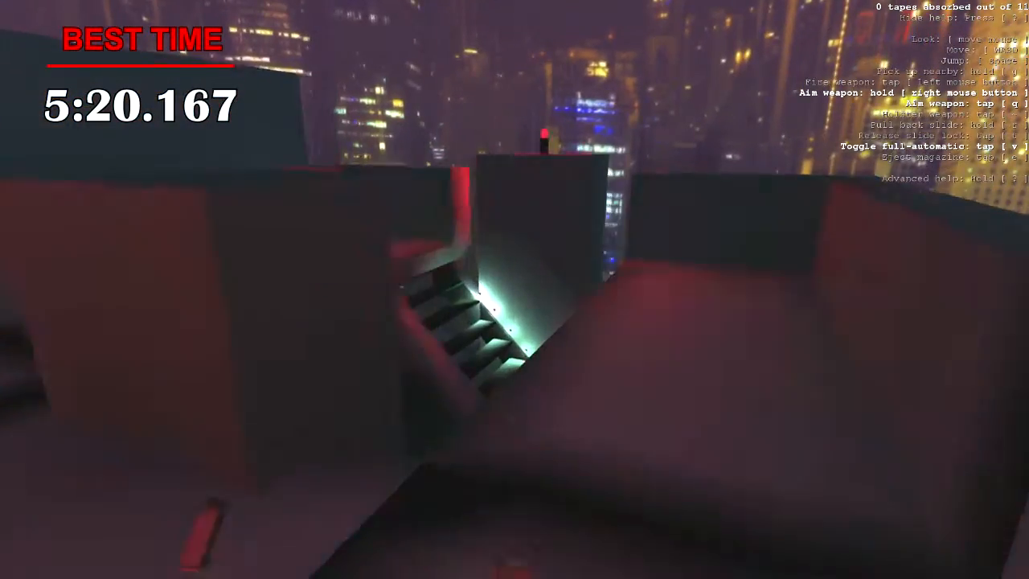